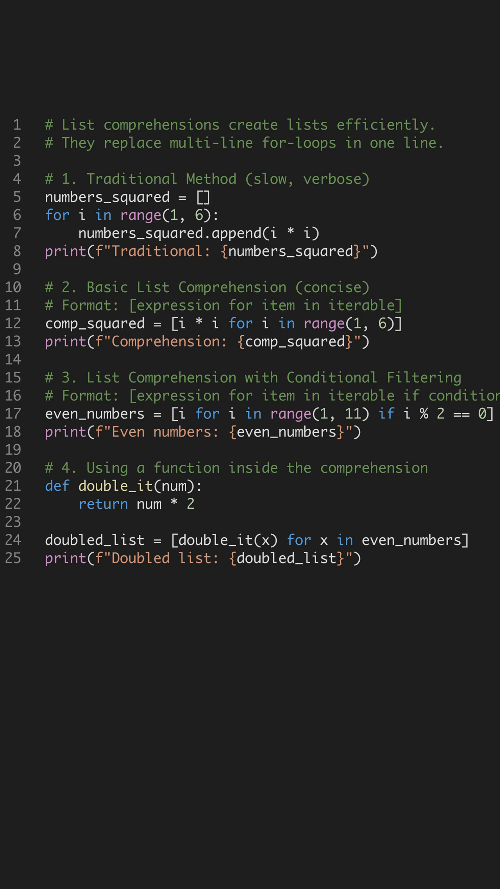
Step: Highlight the traditional for-loop method block on lines 4 to 8
{"action": "left_click_drag", "start_coordinate": [51, 178], "coordinate": [380, 251]}
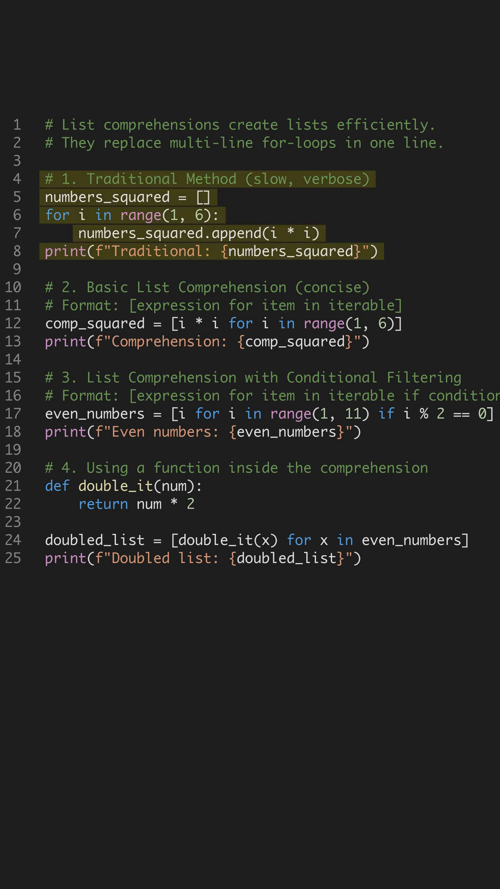